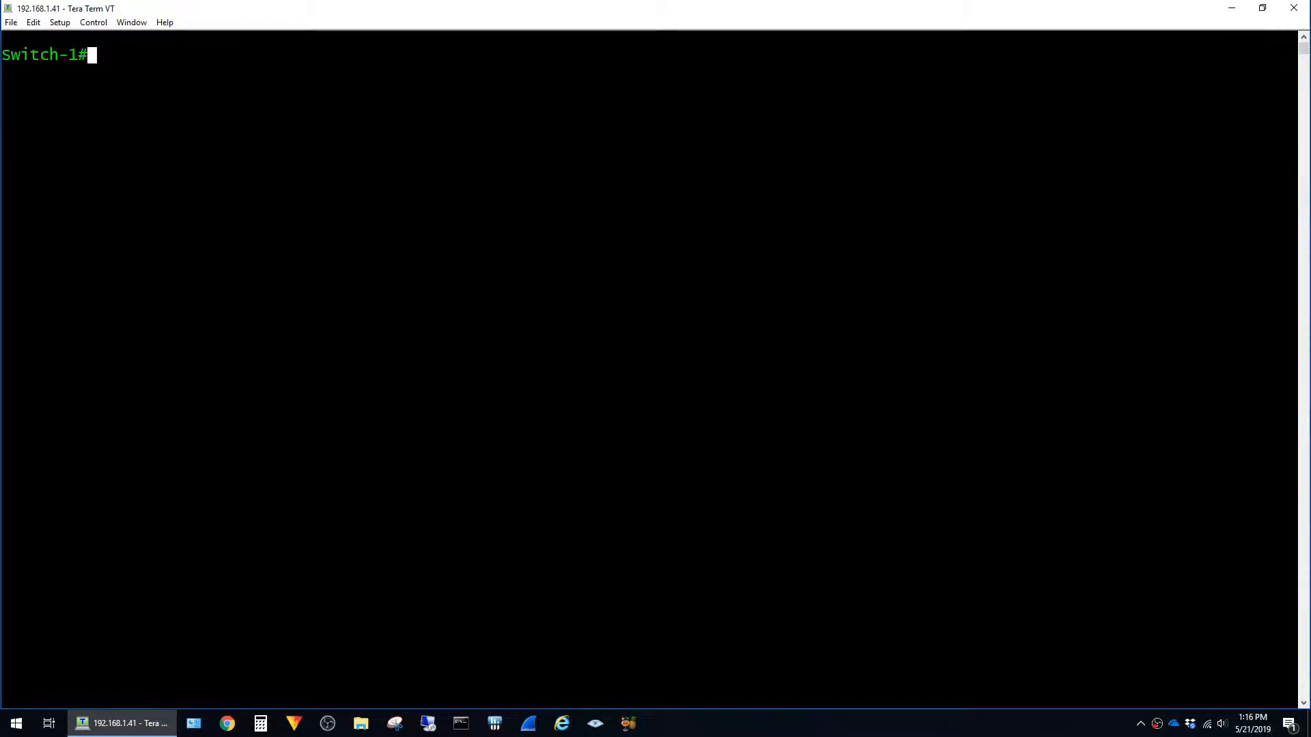
# Display the switch's VTP status and set VTP mode to off on Switch-1
pyautogui.write('show')
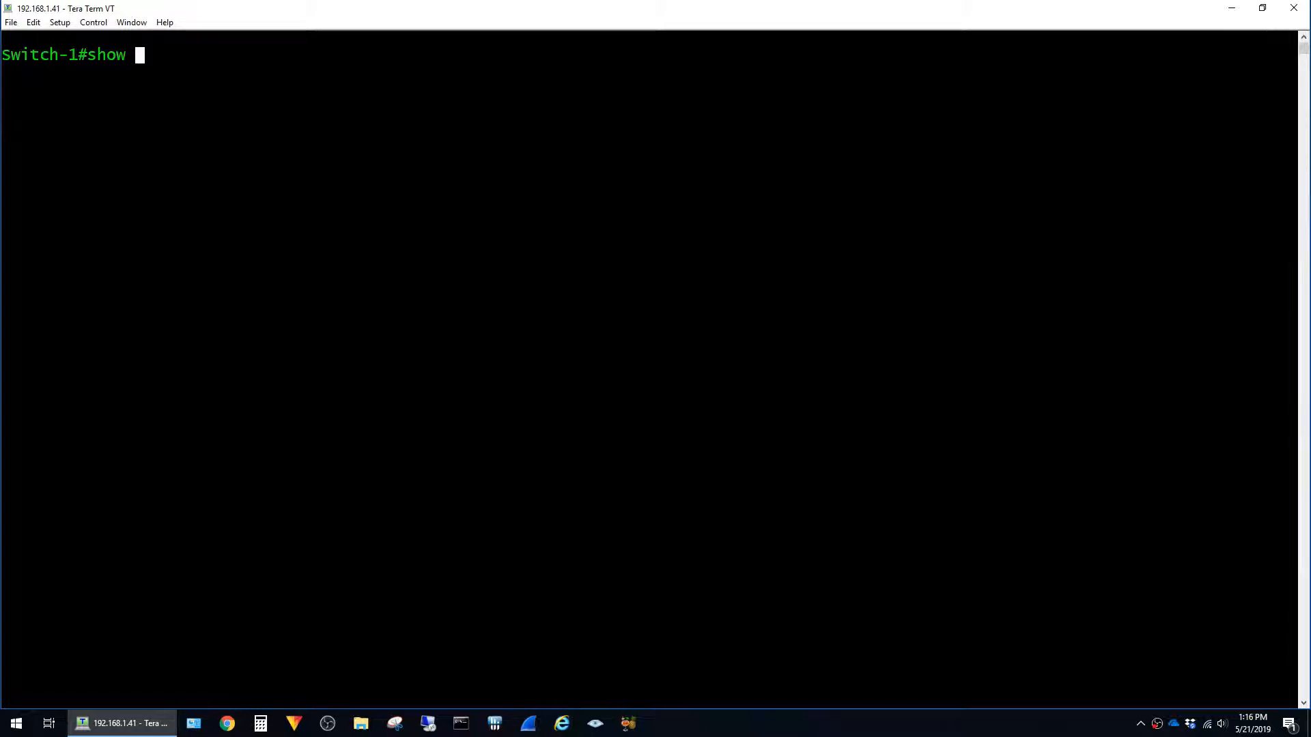
pyautogui.write('vtp status')
pyautogui.write('vtp mode off')
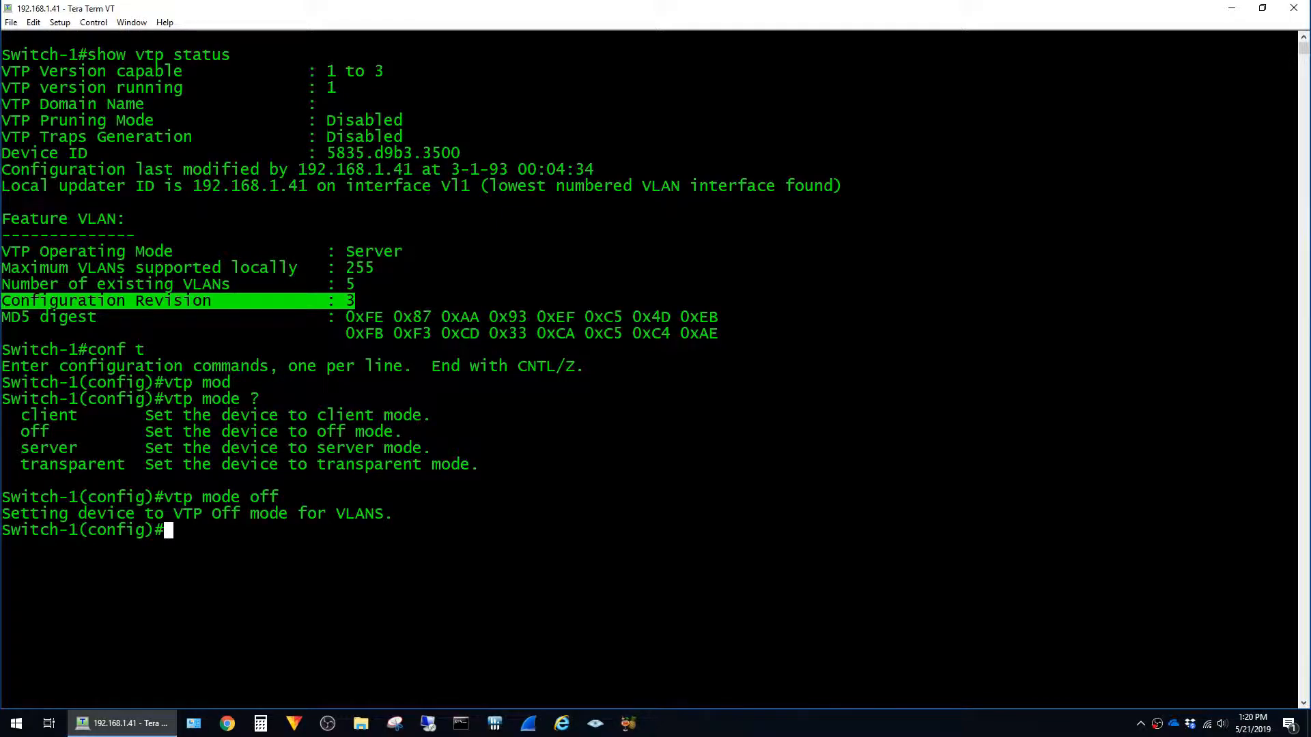
# Exit config mode, list the VLAN brief showing only default VLANs, and re-enter conf t
pyautogui.press('ctrl+z')
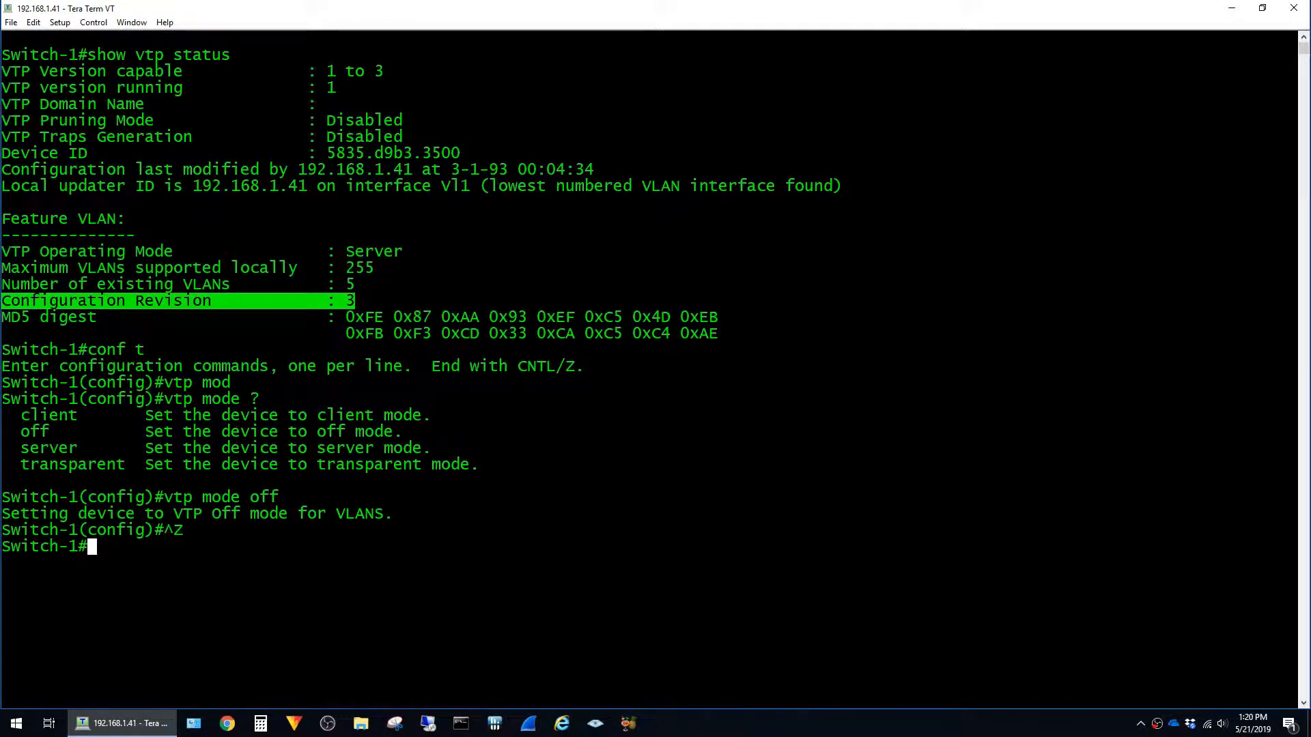
pyautogui.write('show vl br')
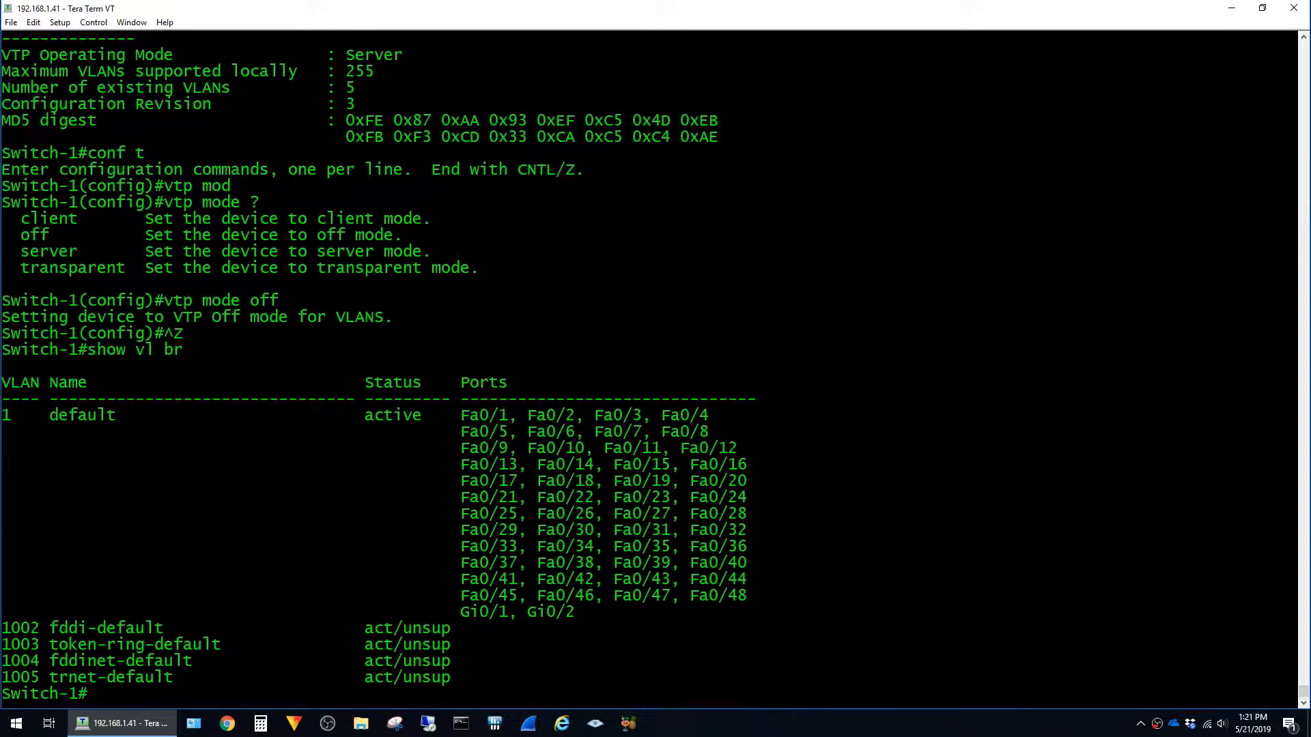
pyautogui.write('conf t')
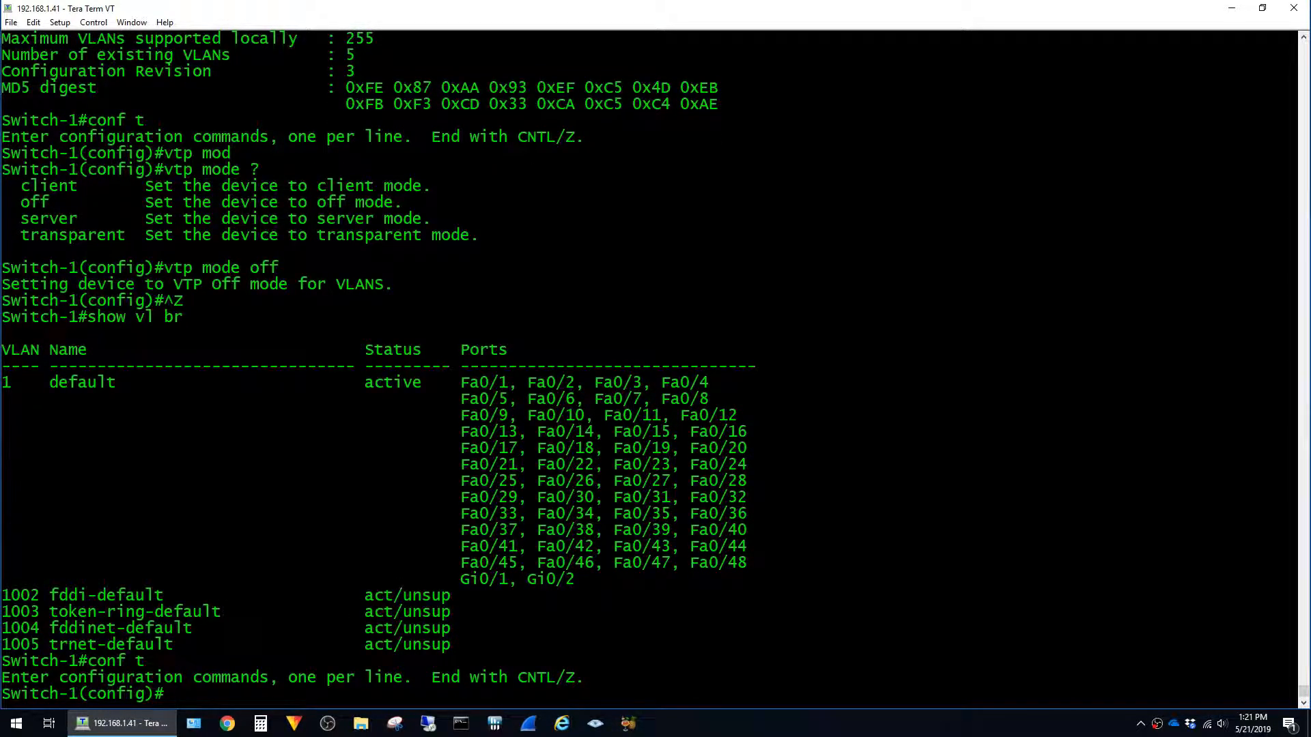
# Create VLAN 3 named desktops, VLAN 4 printers and VLAN 5 servers
pyautogui.write('vlan')
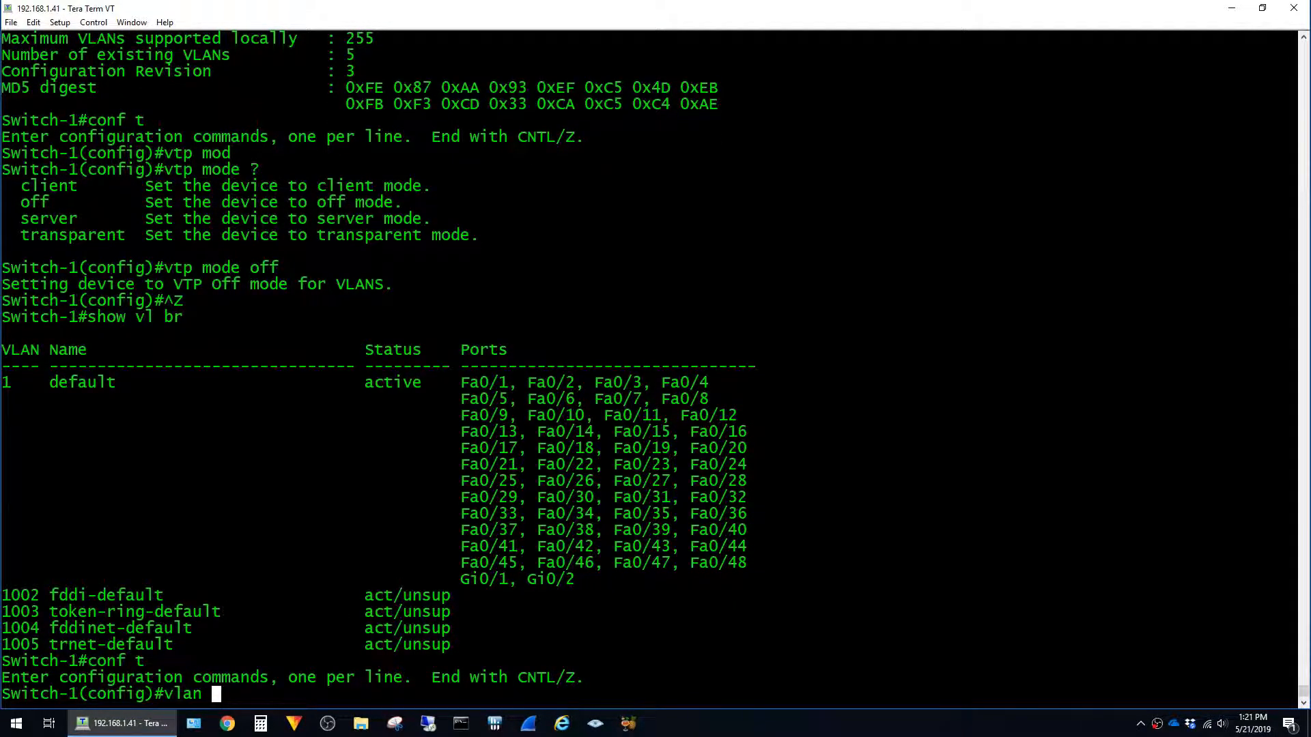
pyautogui.write('3')
pyautogui.write('name desktops')
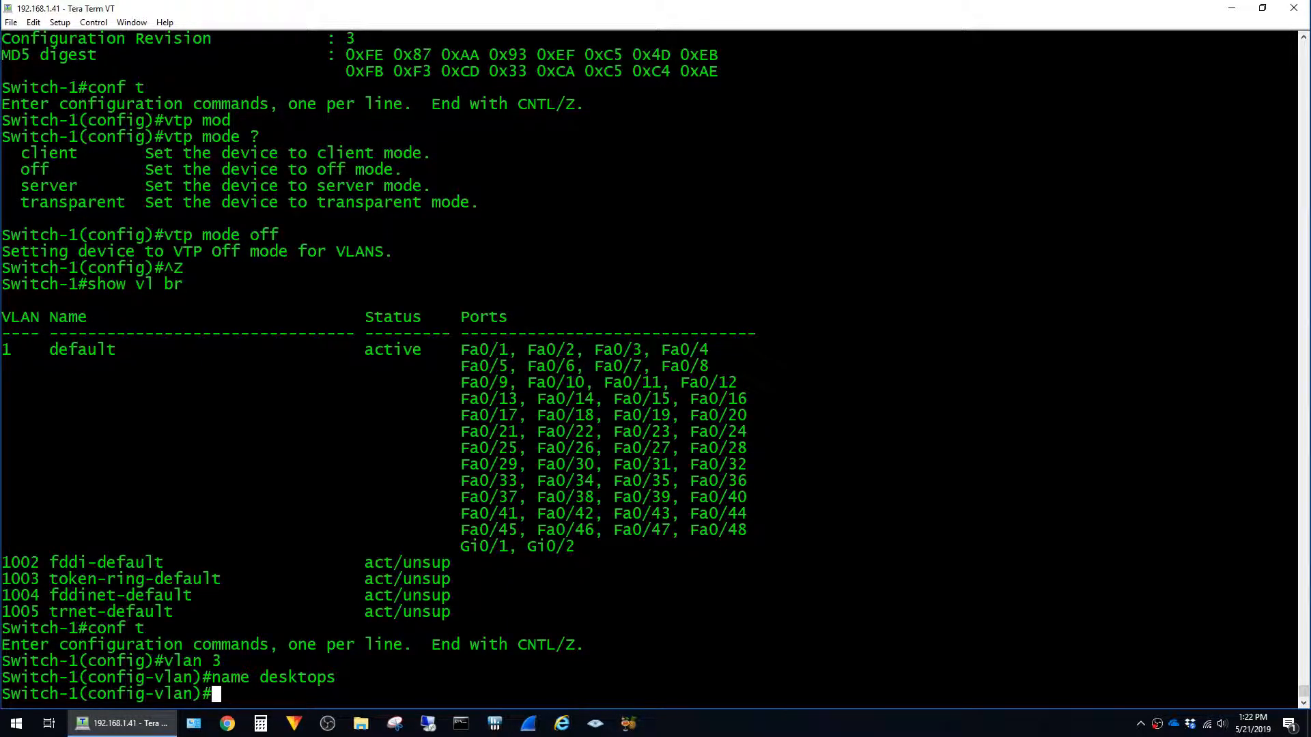
pyautogui.write('vlan 4')
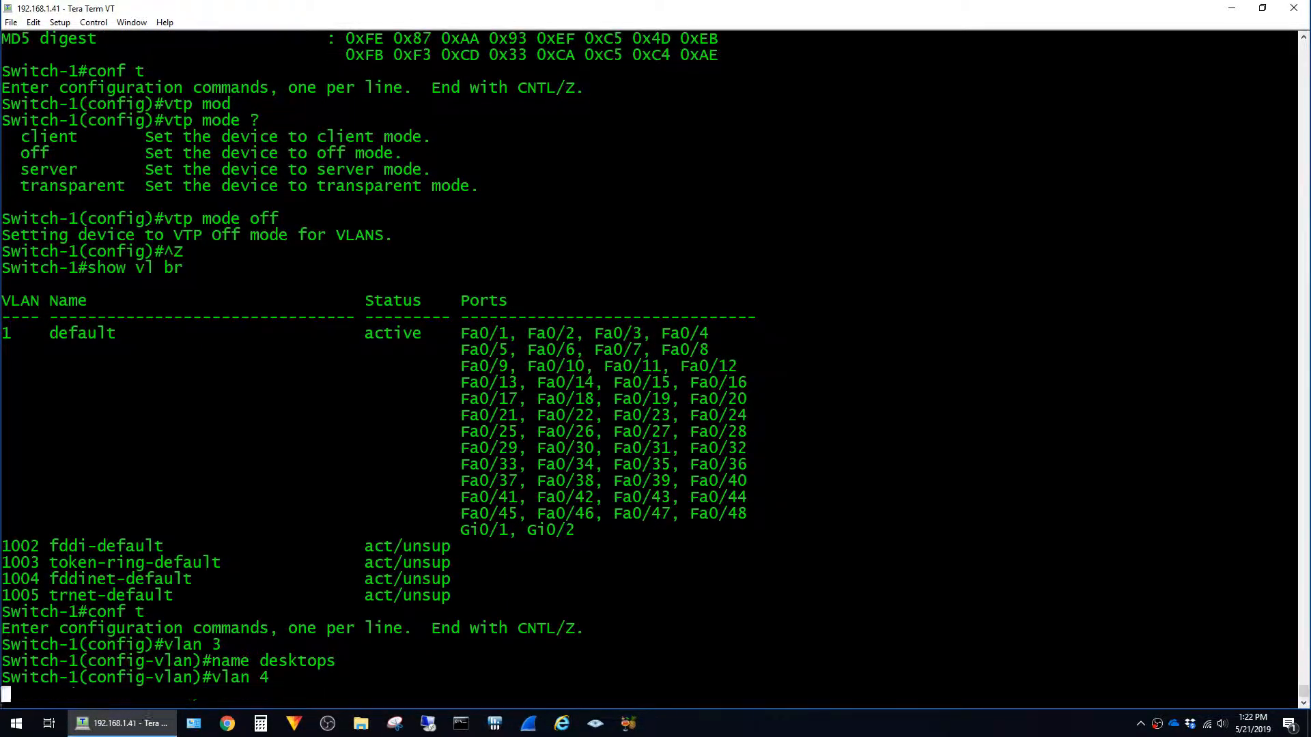
pyautogui.write('name printers')
pyautogui.write('name servers')
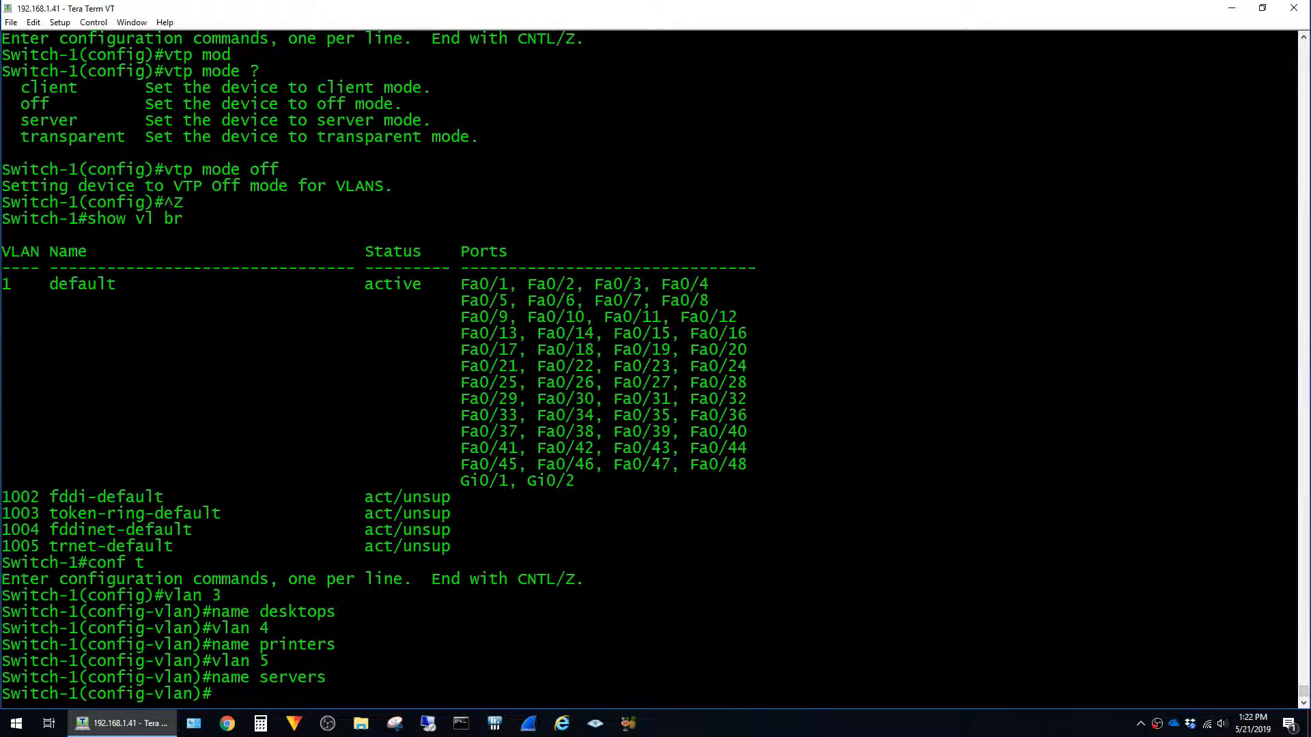
# Confirm VLANs 3, 4 and 5 are active in the VLAN brief, then re-enter configuration
pyautogui.press('ctrl+z')
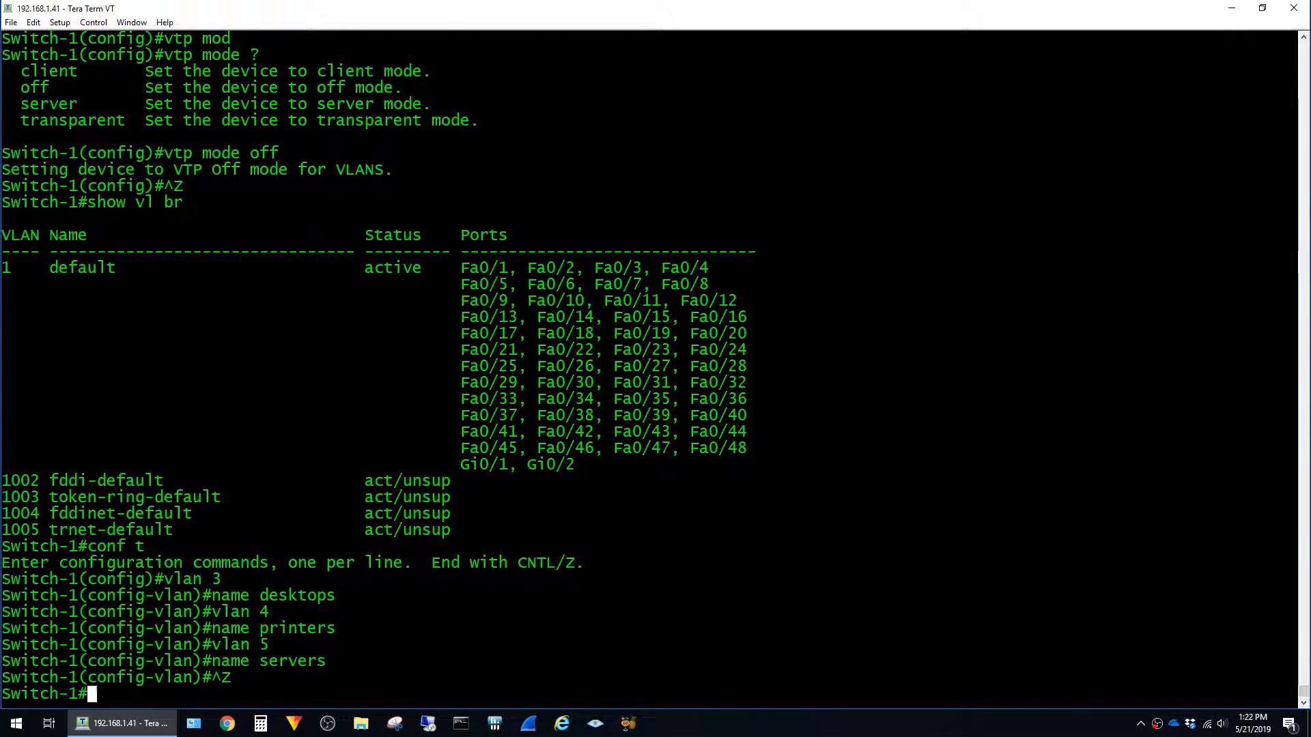
pyautogui.scroll(-3)
pyautogui.write('show vl br')
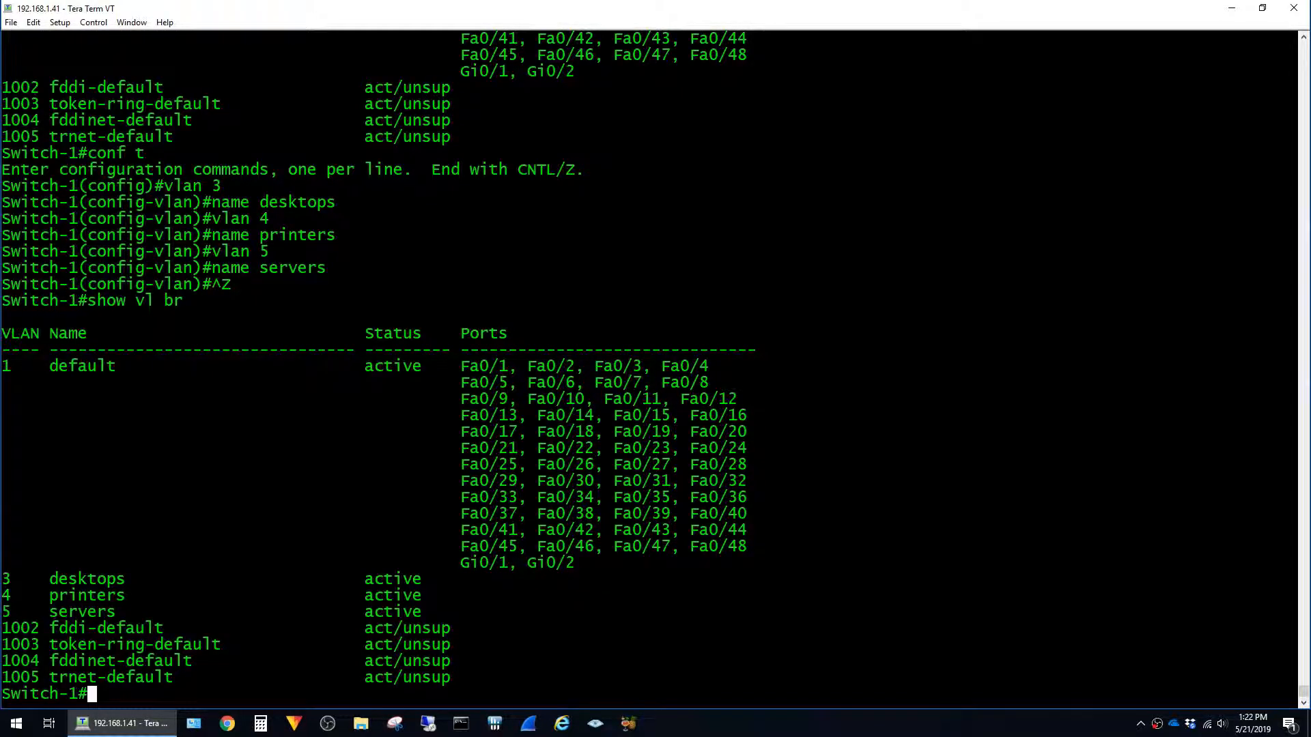
pyautogui.write('conf t')
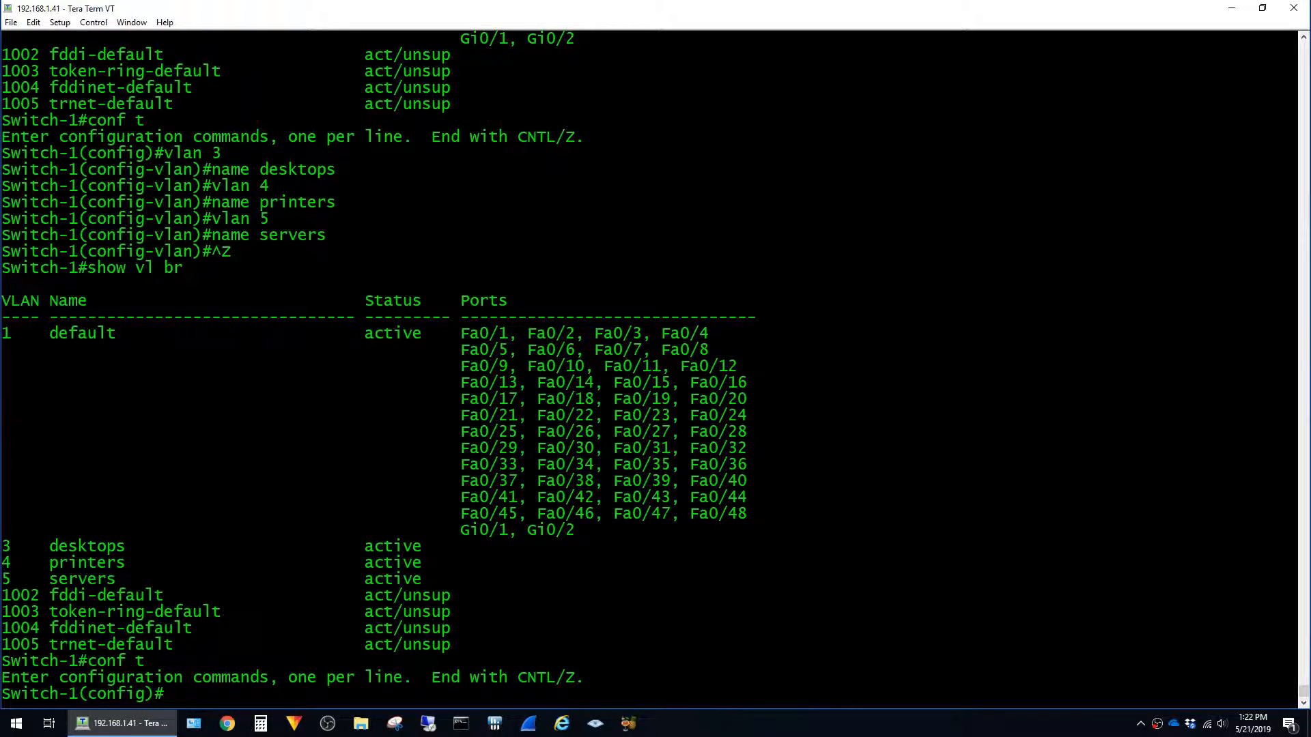
# Make Fa0/5 an access port in VLAN 4 and Fa0/6 in VLAN 5
pyautogui.write('int fa0/5')
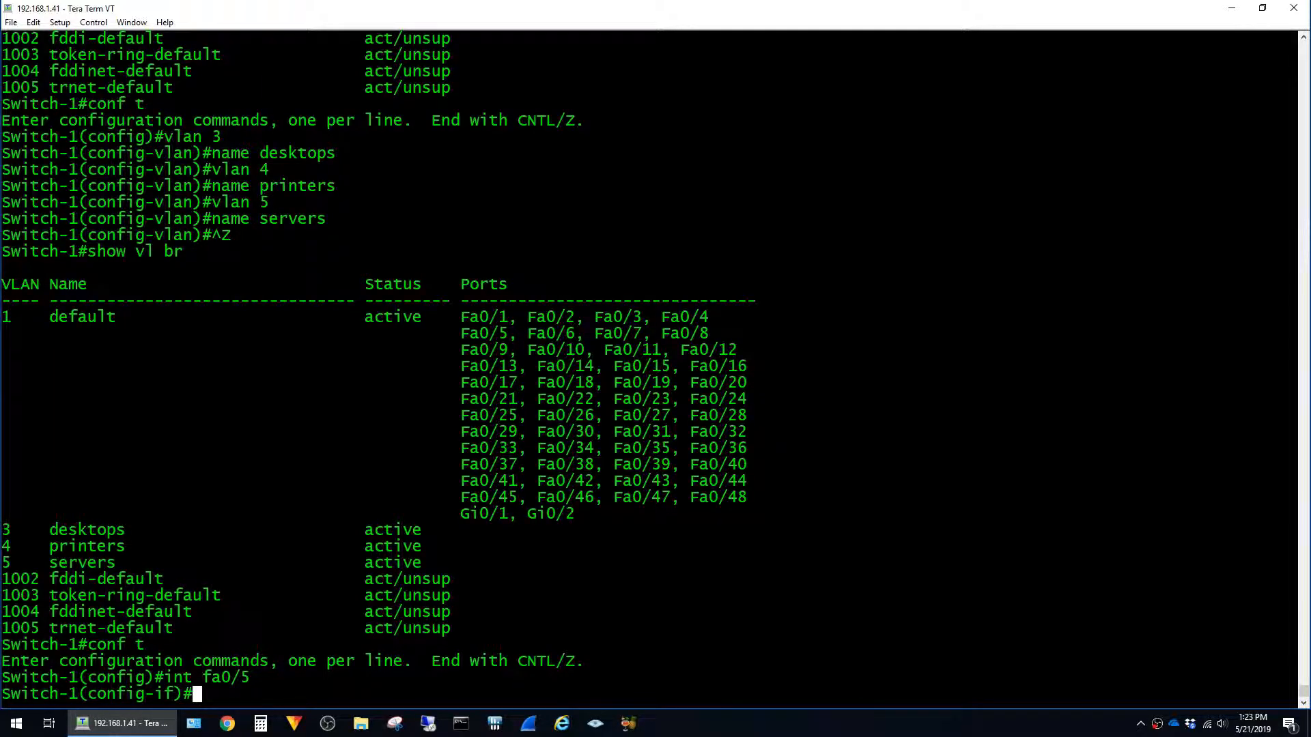
pyautogui.write('s')
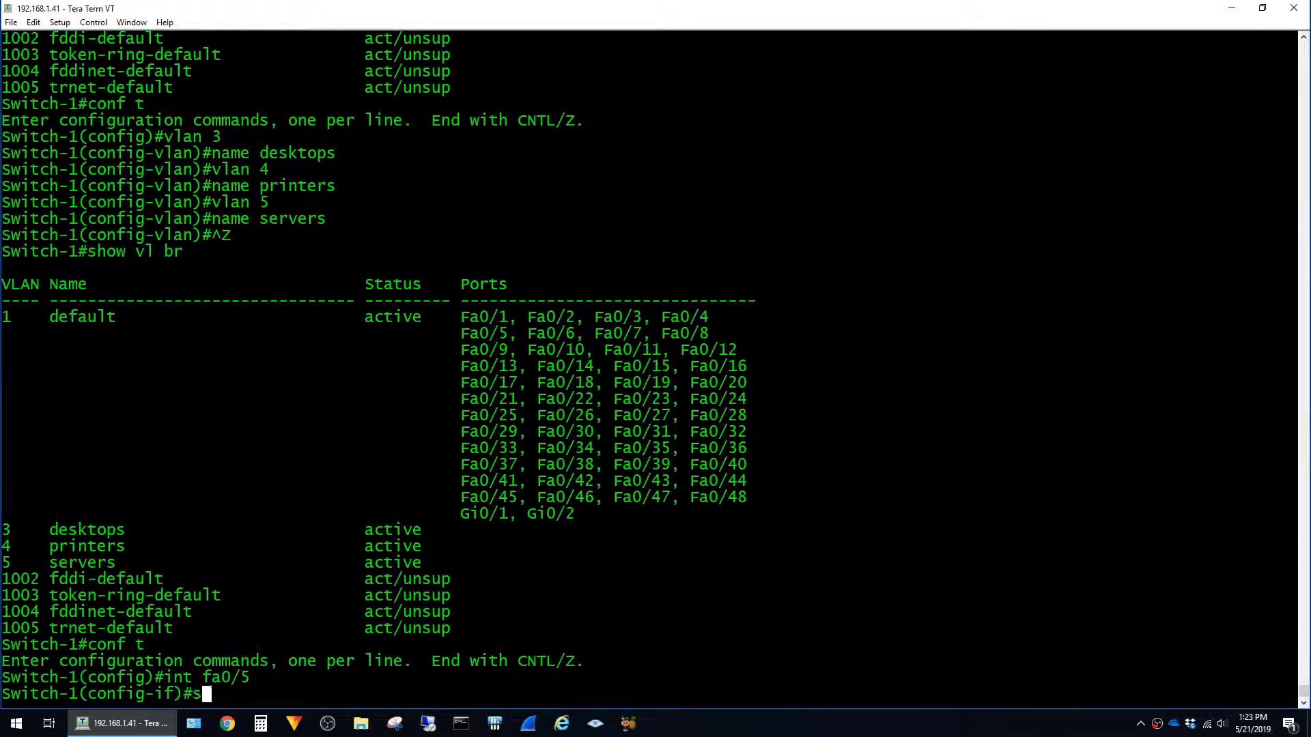
pyautogui.write('switchport access vlan 4')
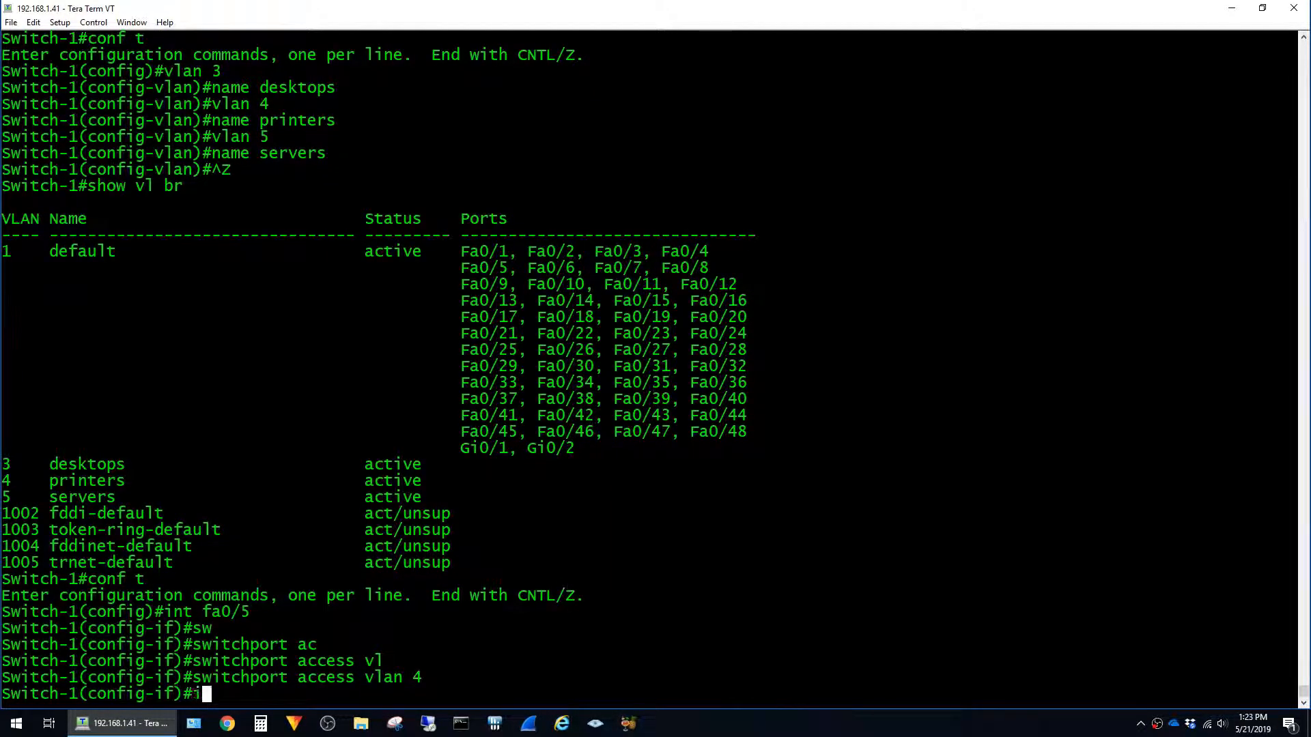
pyautogui.write('nt fa0/6')
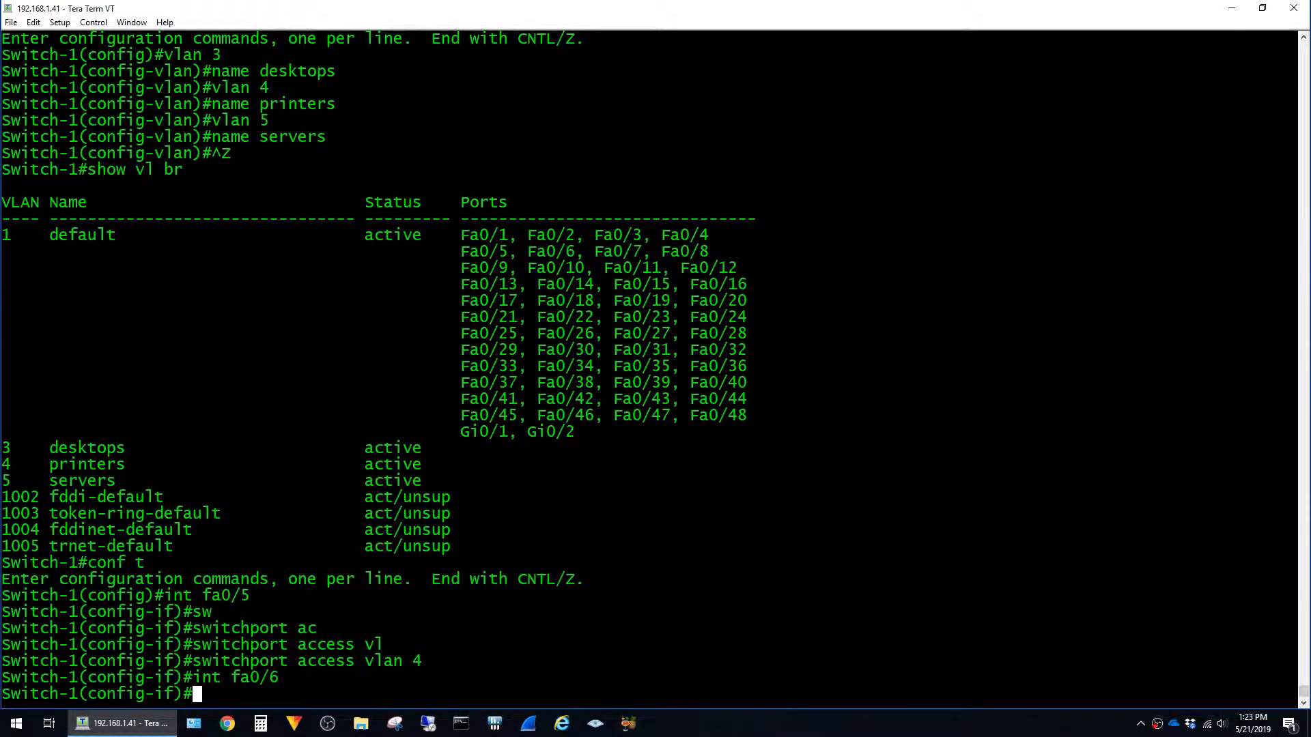
pyautogui.write('int fa0/6')
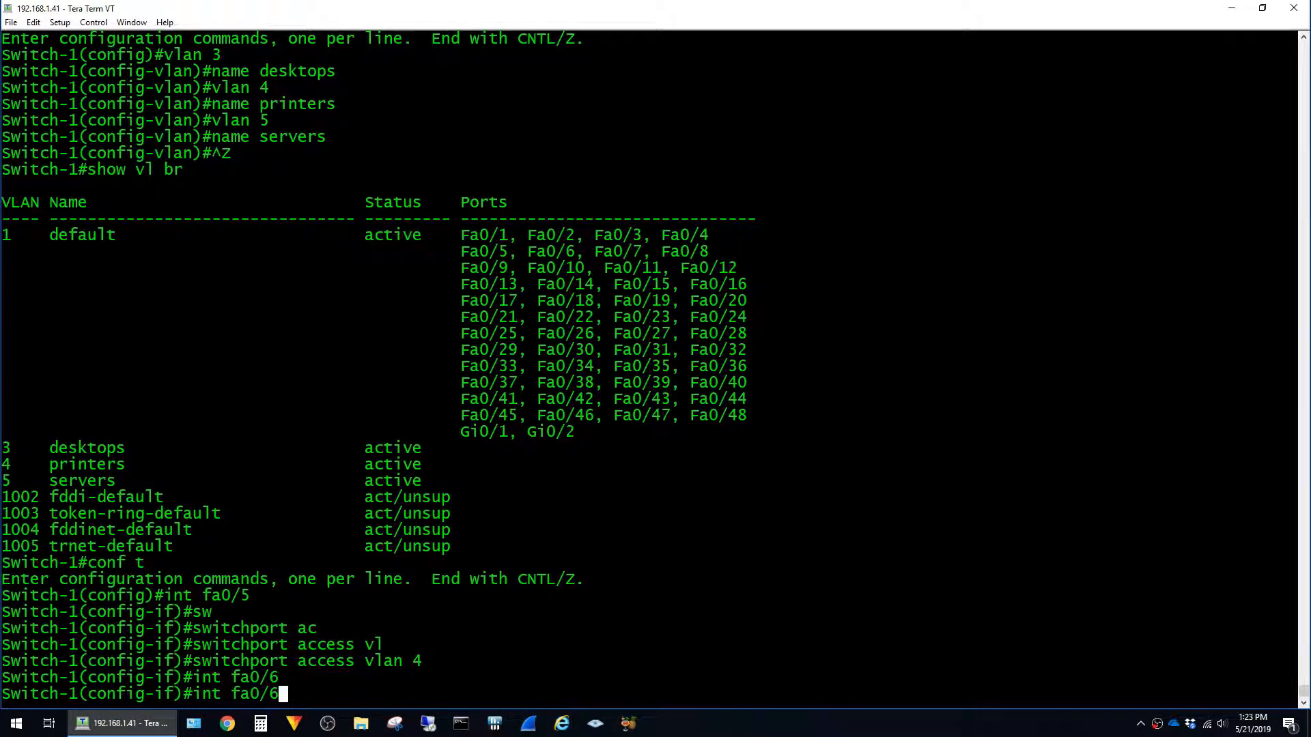
pyautogui.write('switchport access vlan 4')
pyautogui.write('int range')
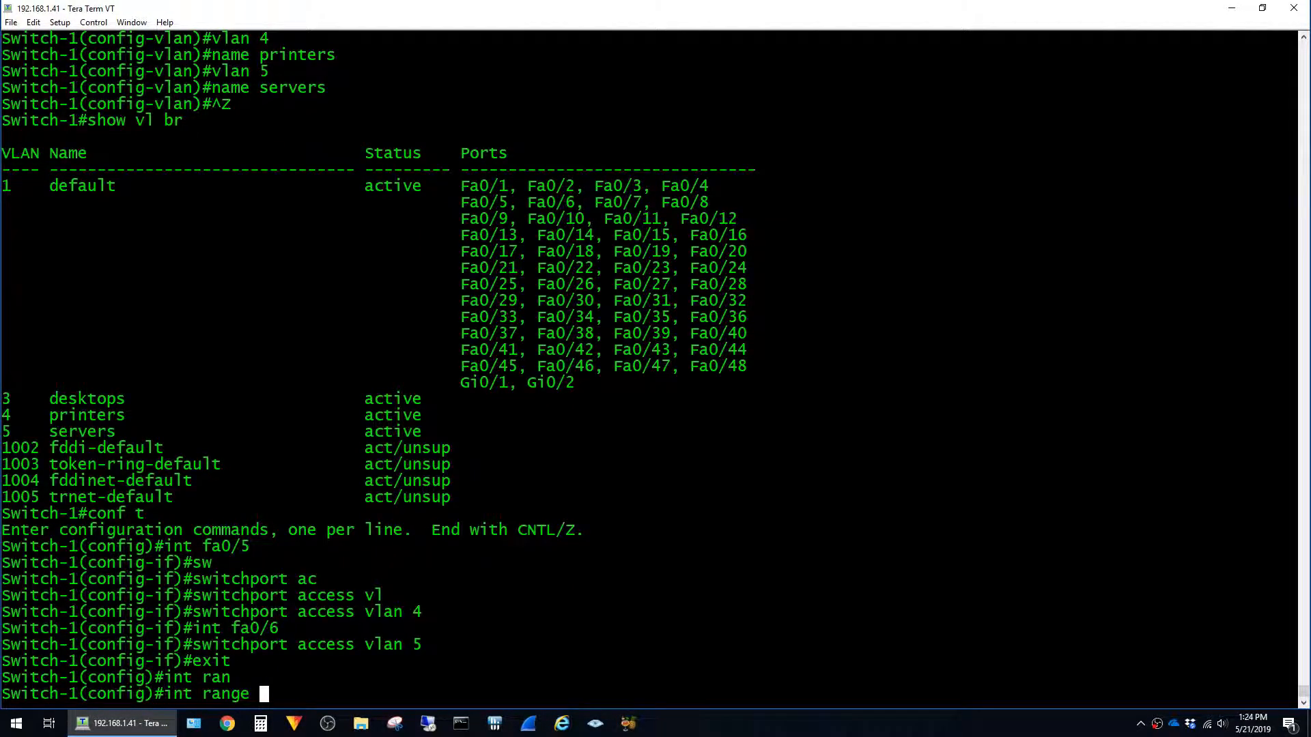
# Assign interface range Fa0/7-48 to VLAN 3 and verify all port assignments with show vl br
pyautogui.write('fa0/')
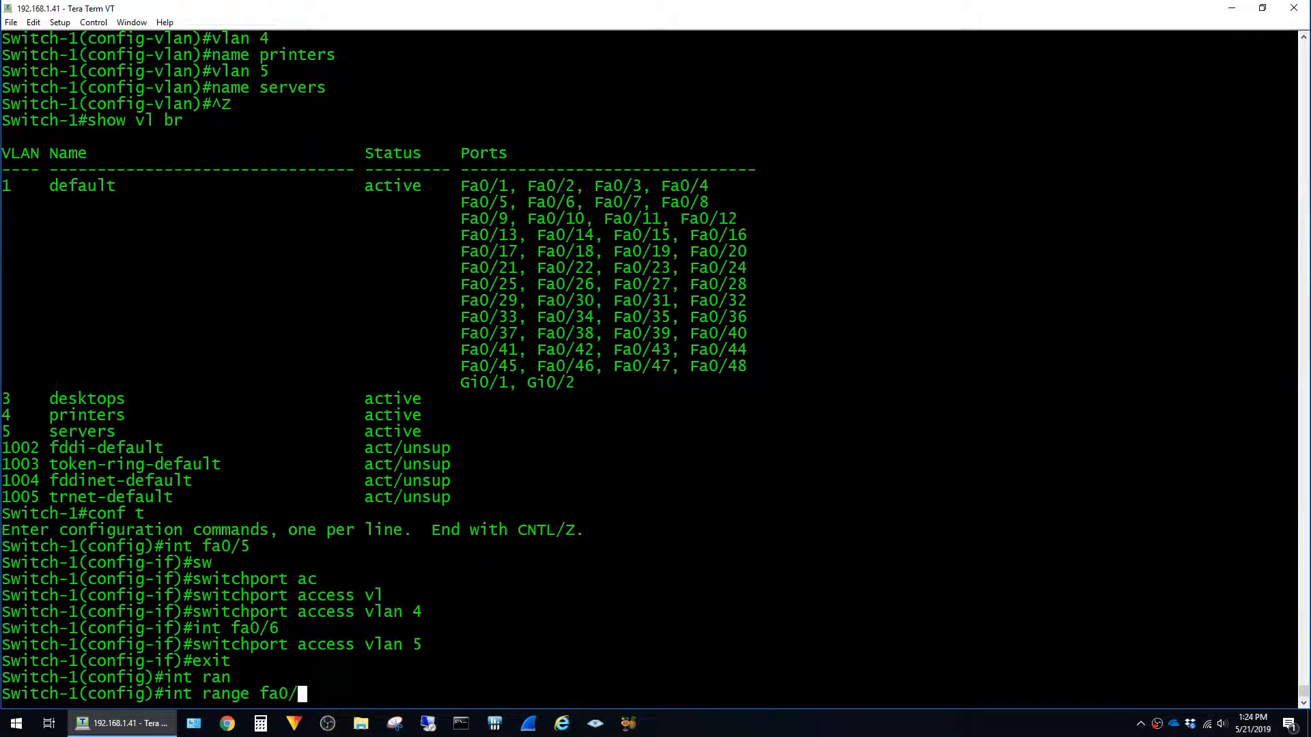
pyautogui.write('7-48')
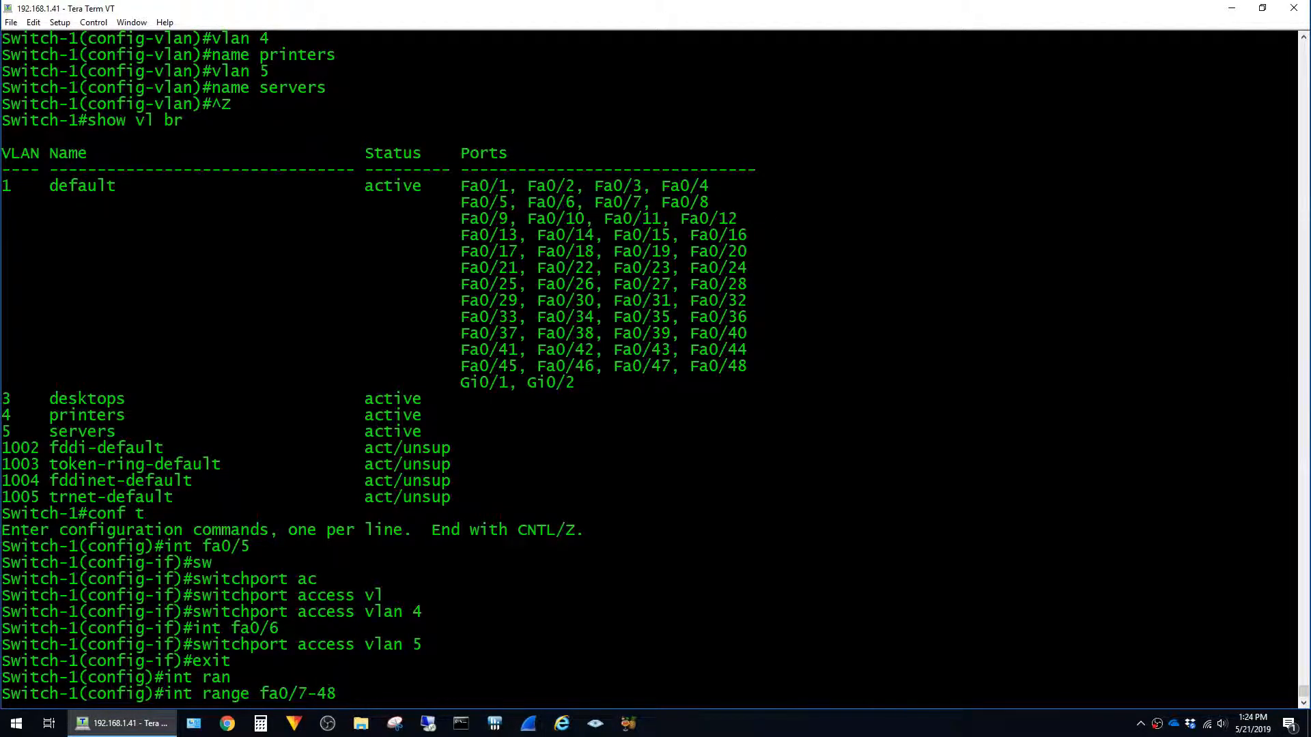
pyautogui.press('enter')
pyautogui.write('switchport access vlan 3')
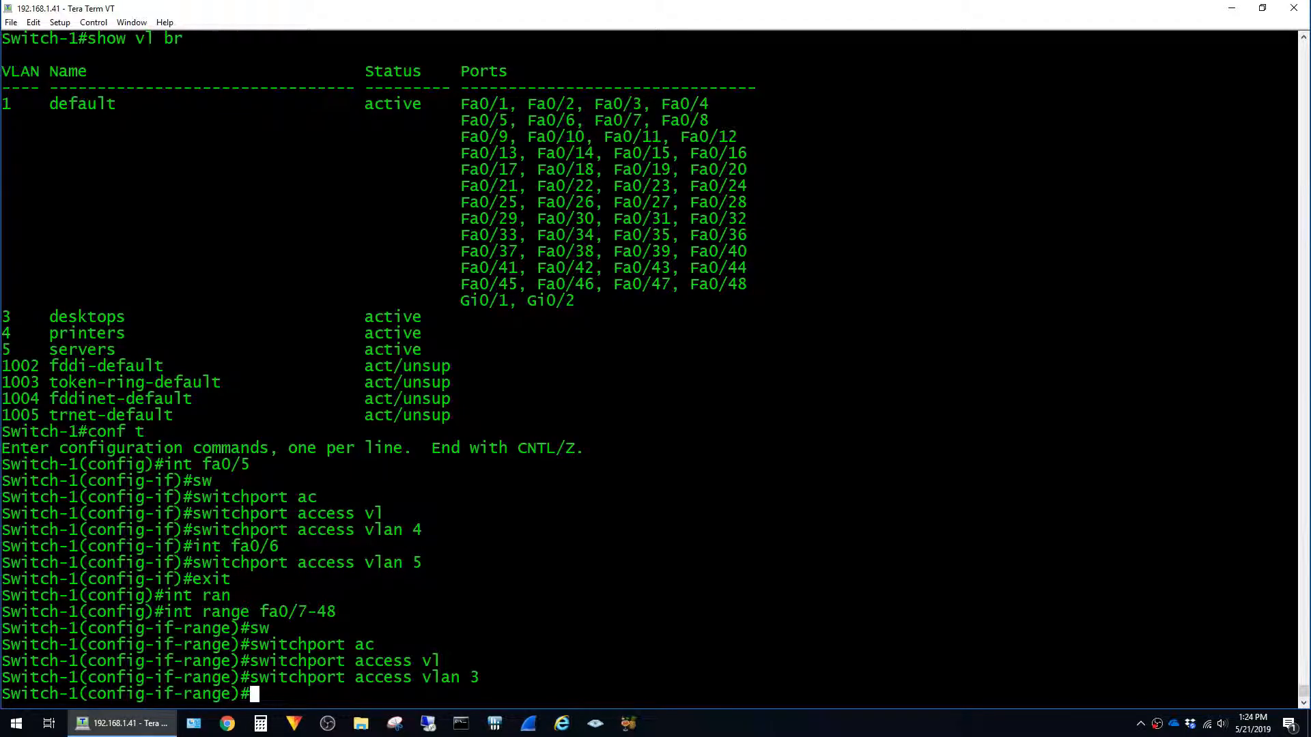
pyautogui.press('ctrl+z')
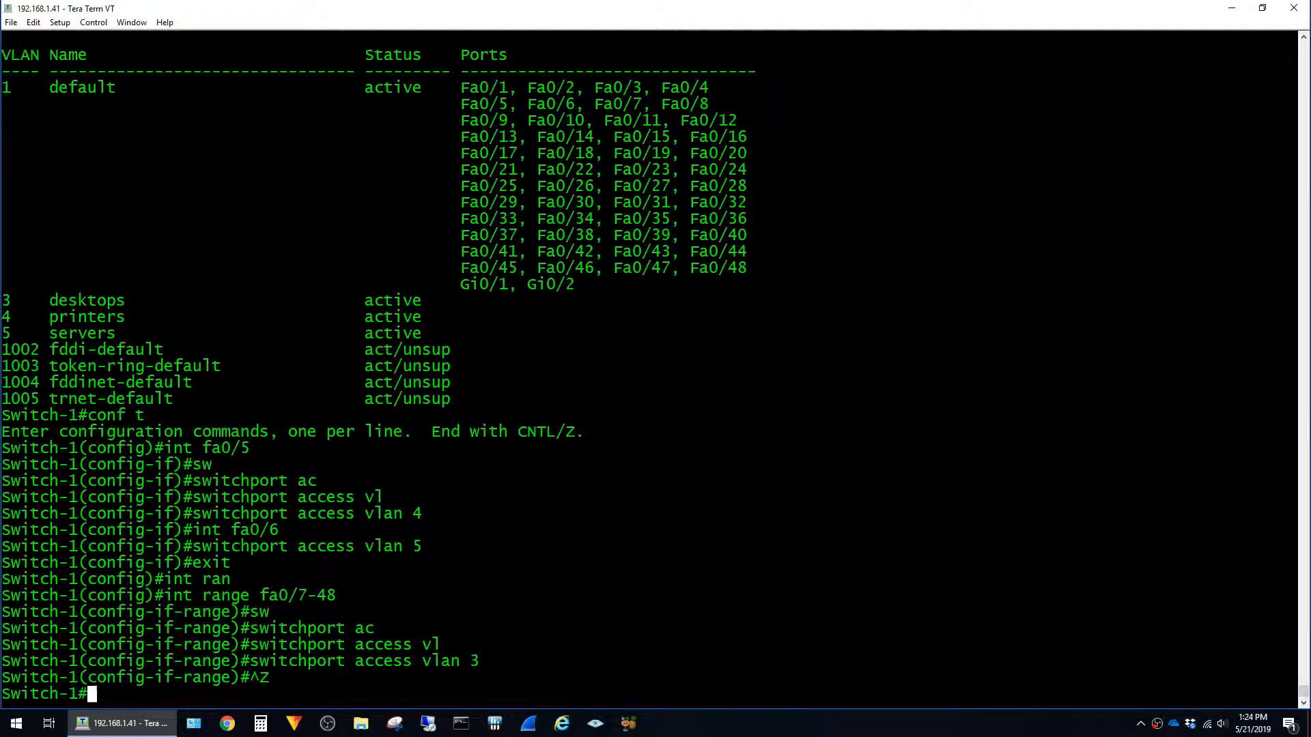
pyautogui.write('show vl br')
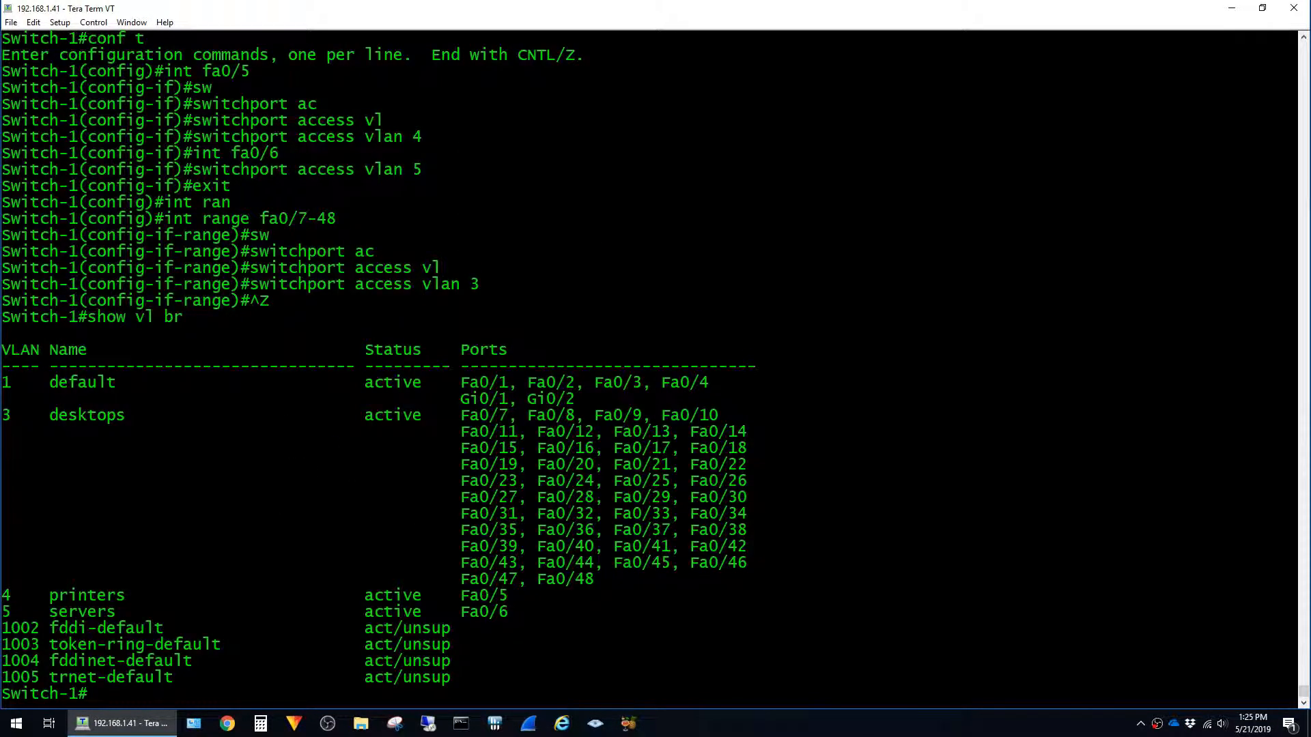